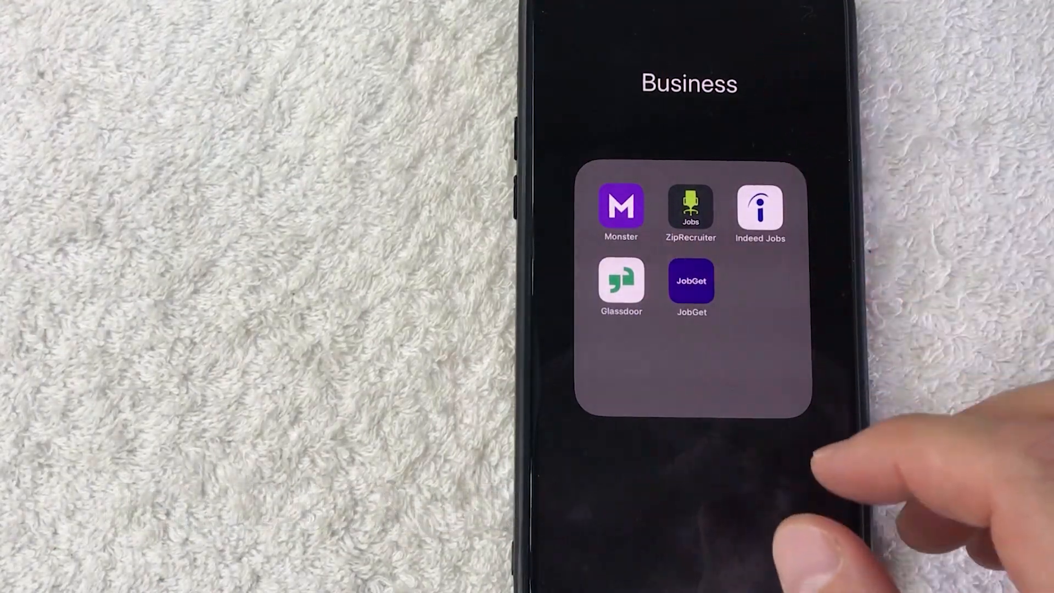
Launch Indeed Jobs from the Home Screen's Business folder
click(760, 207)
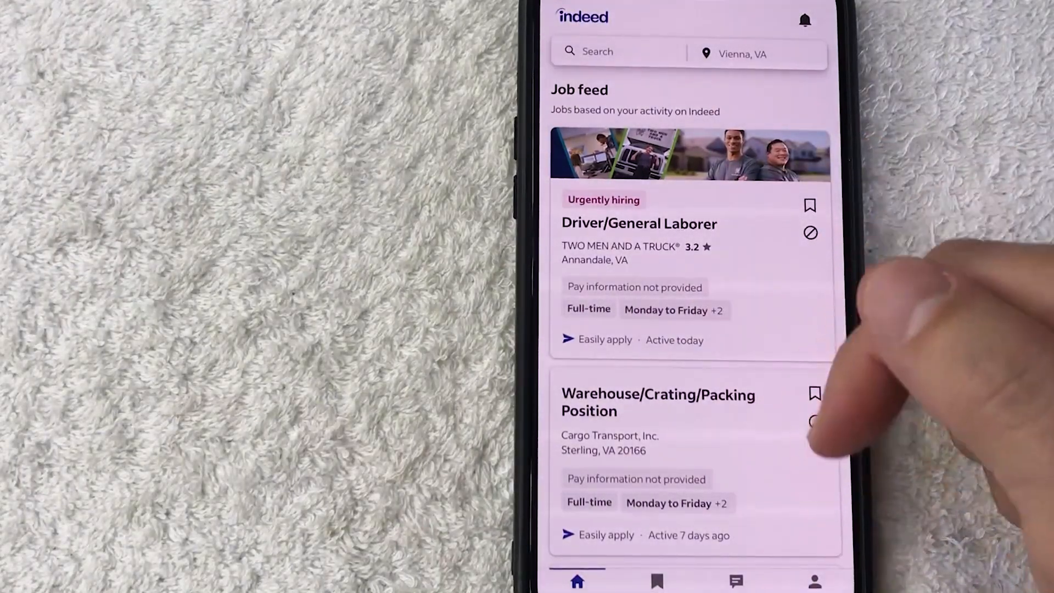
Go to the Profile page showing the empty Resume section
click(814, 581)
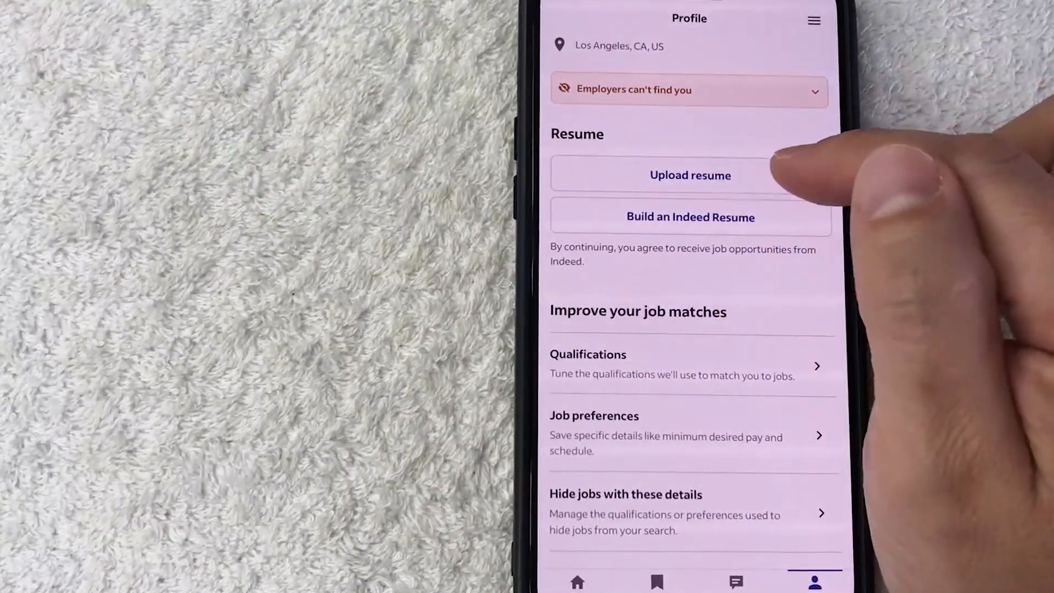
click(689, 174)
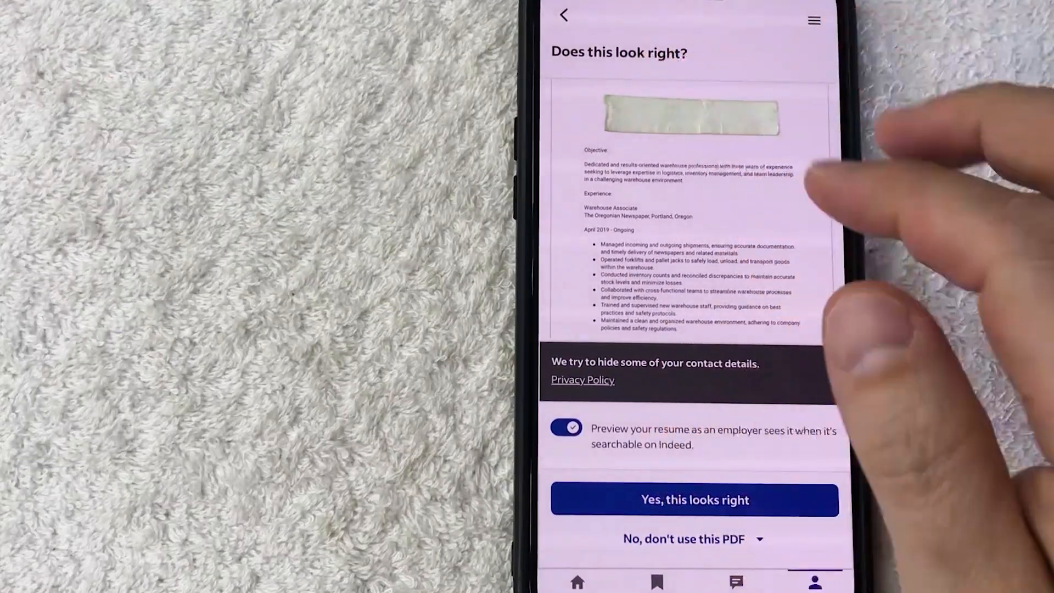
mouse_move(773, 201)
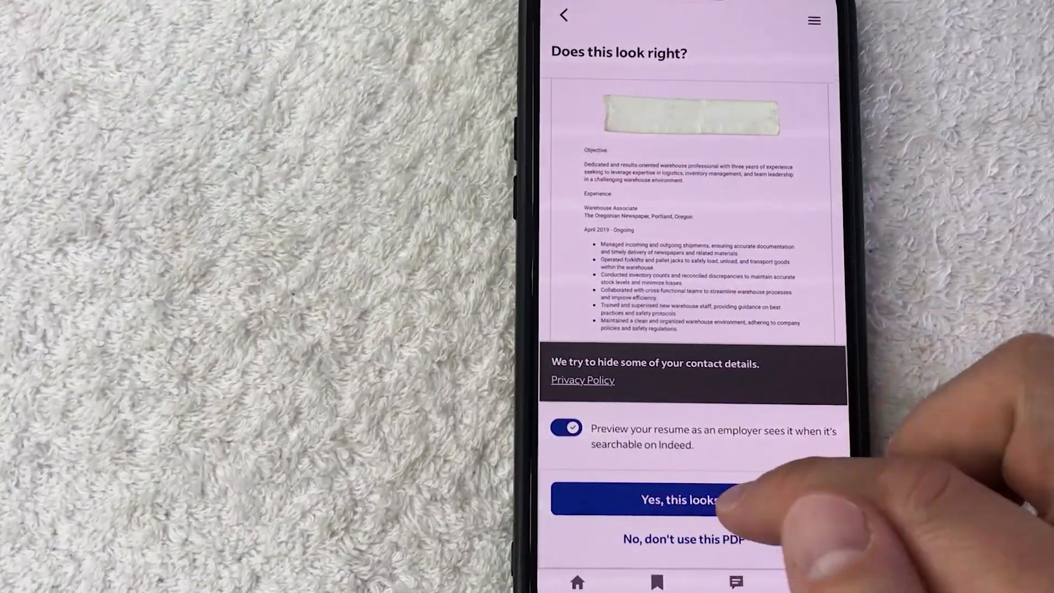
Confirm 'Yes, this looks right' on the resume PDF preview
click(679, 499)
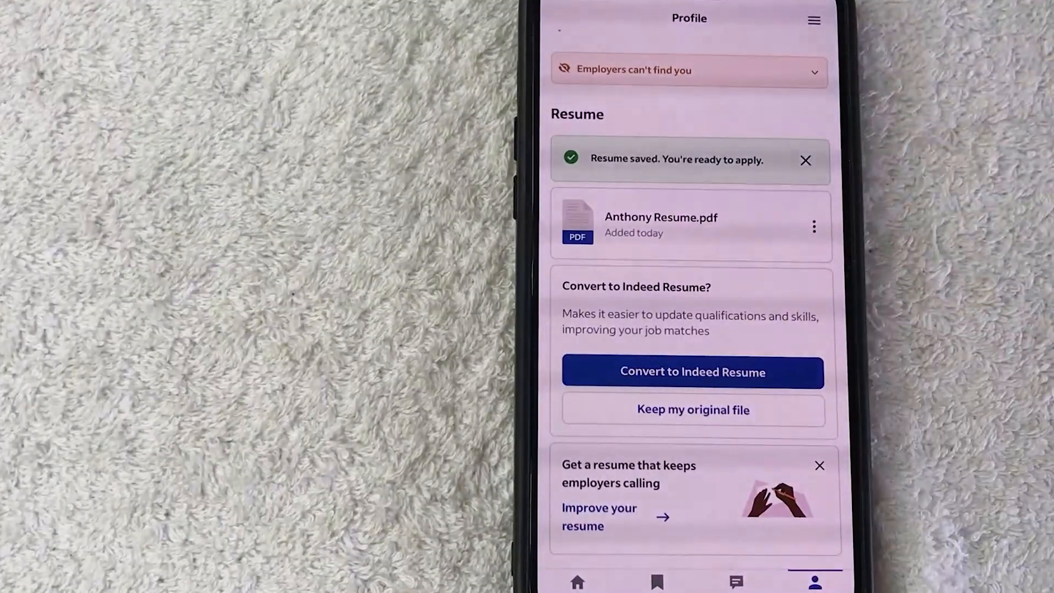